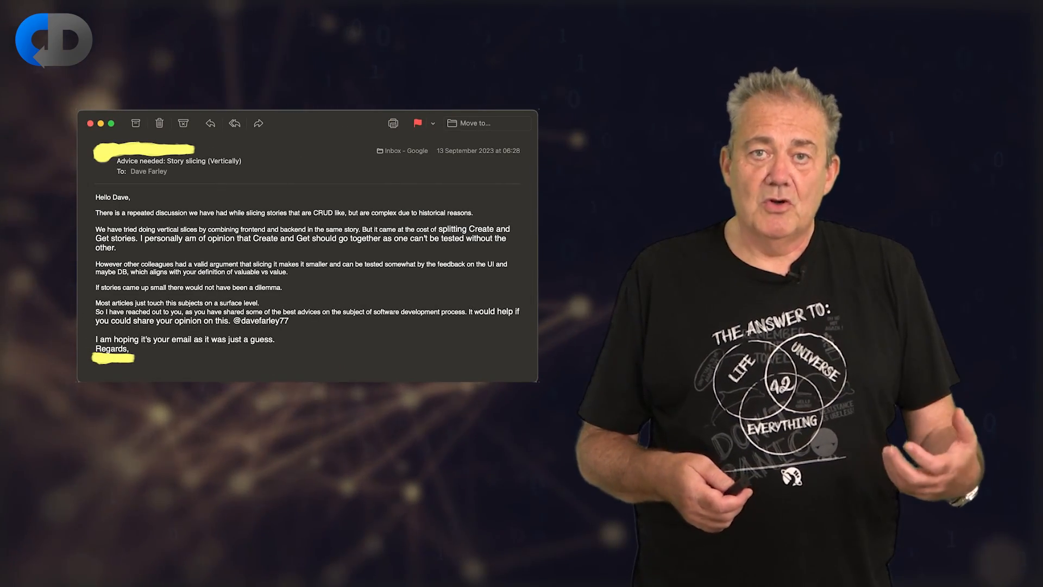
Scroll the course catalogue down to the free Continuous Delivery Fundamentals and TDD Tutorial courses.
drag(95, 212, 136, 238)
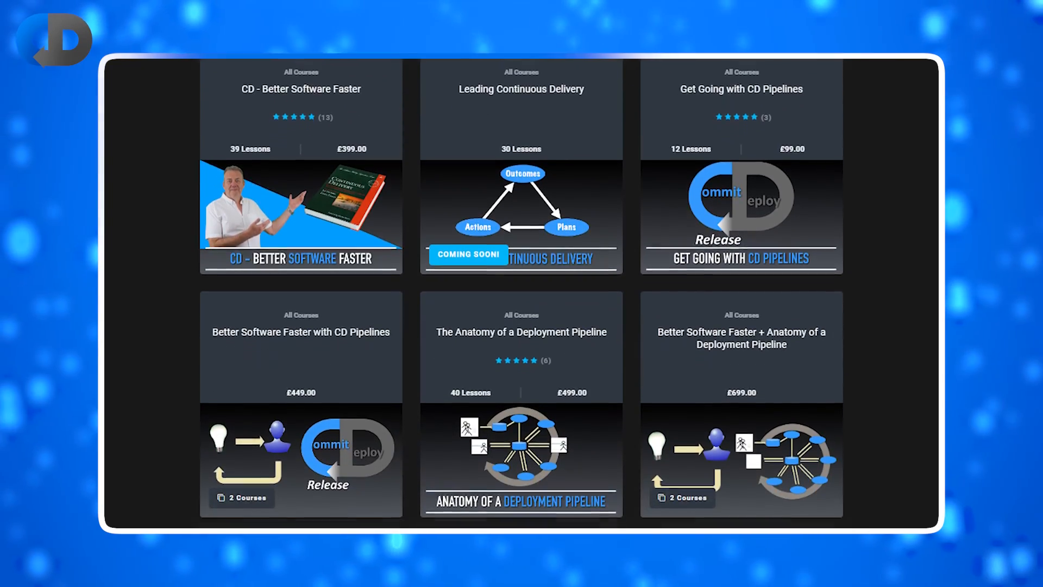
scroll(down, 3)
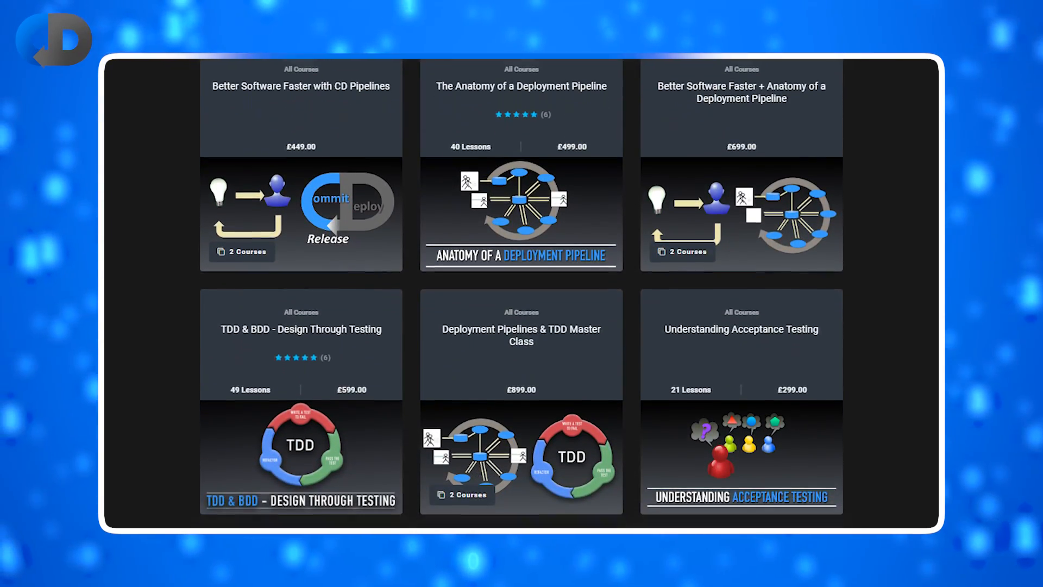
scroll(down, 3)
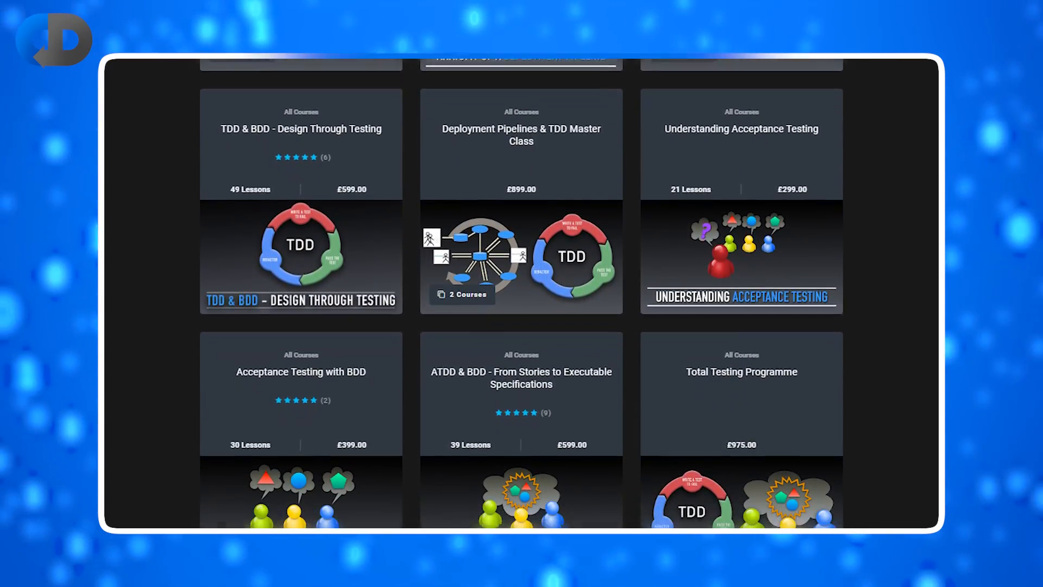
scroll(down, 3)
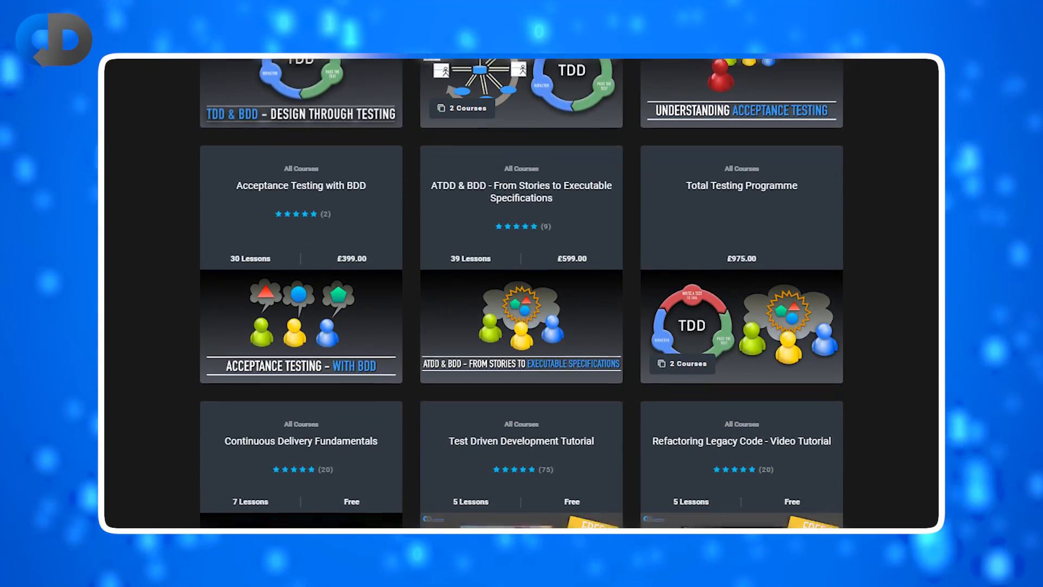